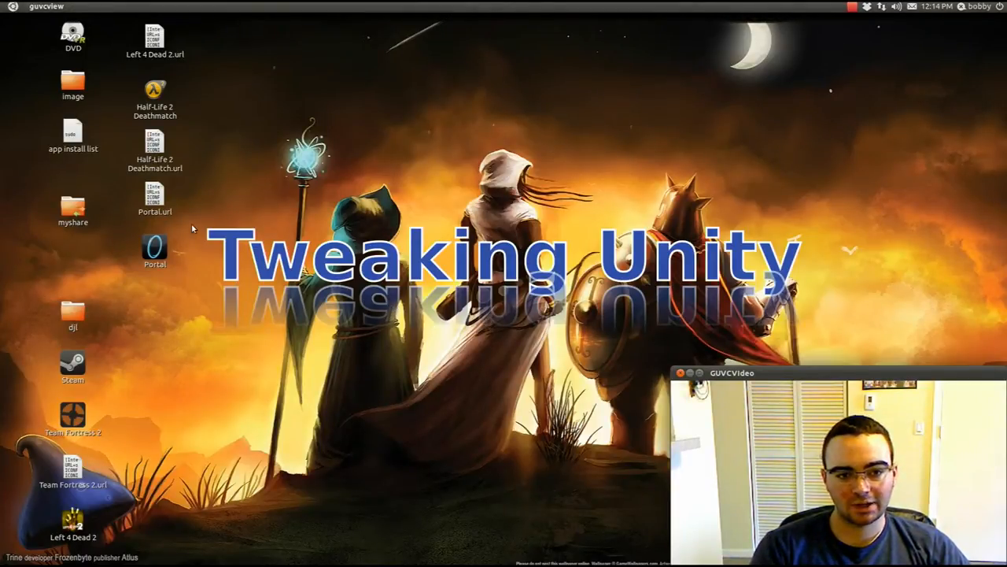
mouse_move(13, 227)
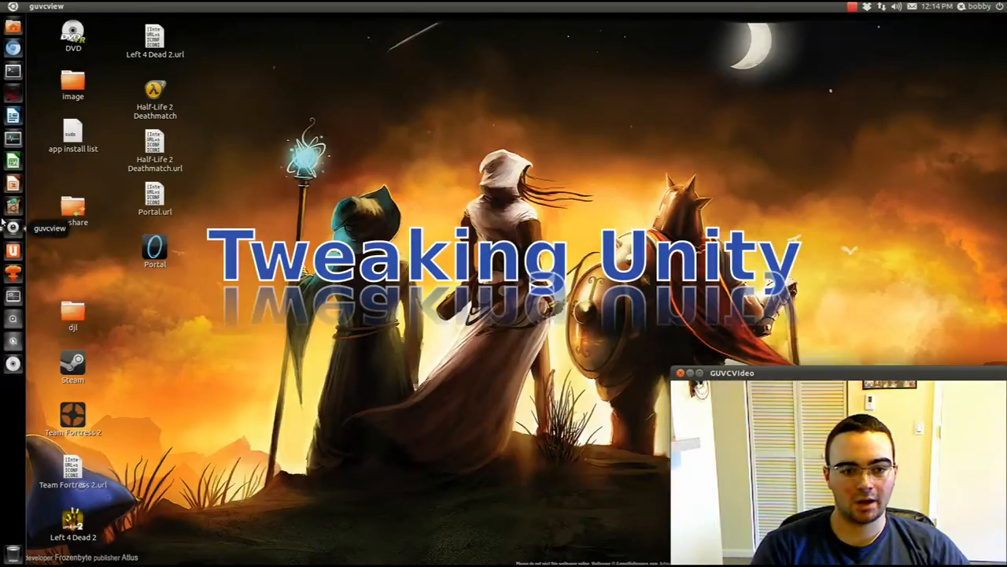
Search the Dash for 'ccsm' to launch CompizConfig Settings Manager
left_click(11, 12)
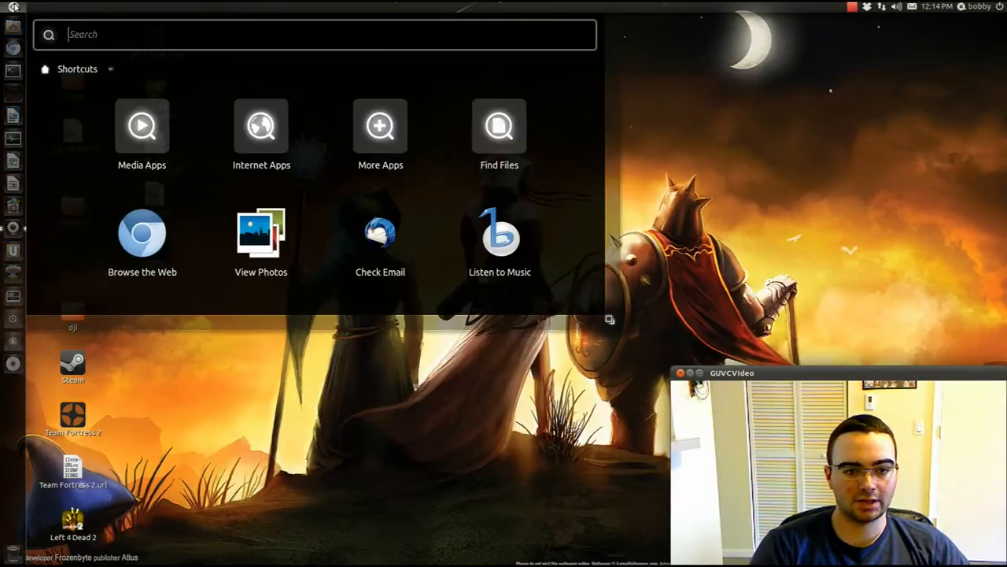
type("ccsm")
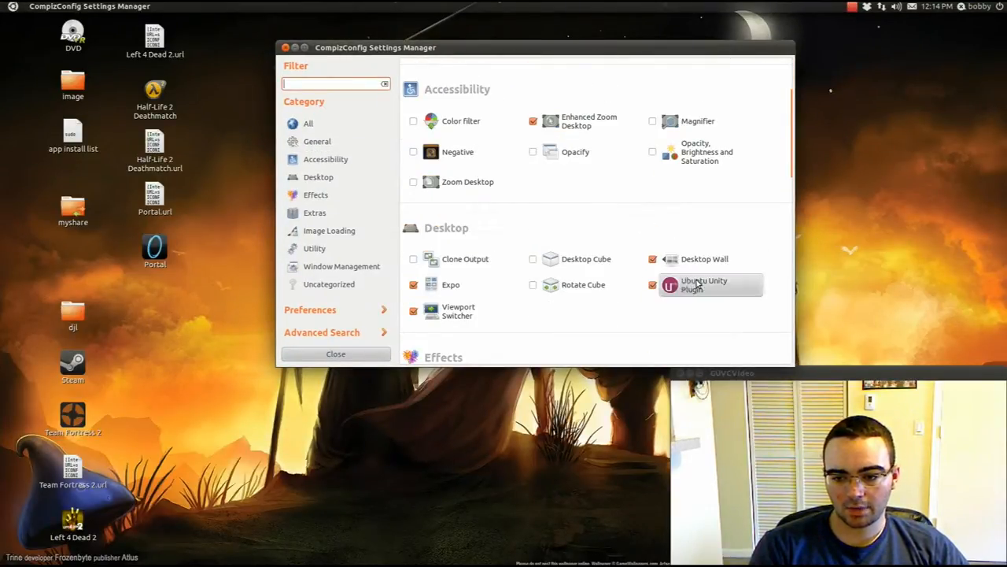
mouse_move(715, 294)
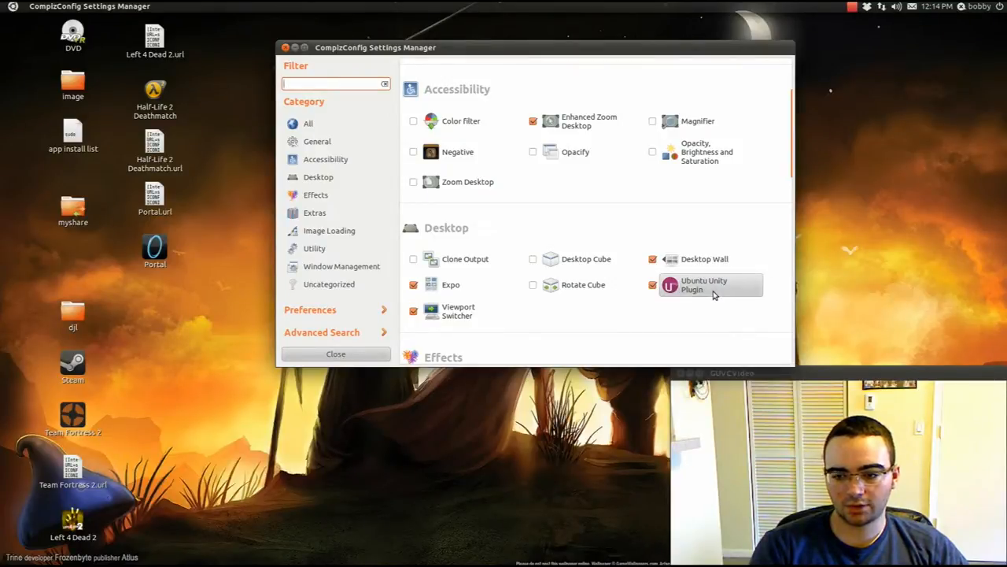
Enter the Ubuntu Unity Plugin and try Never and Dodge Windows for launcher hiding
left_click(704, 285)
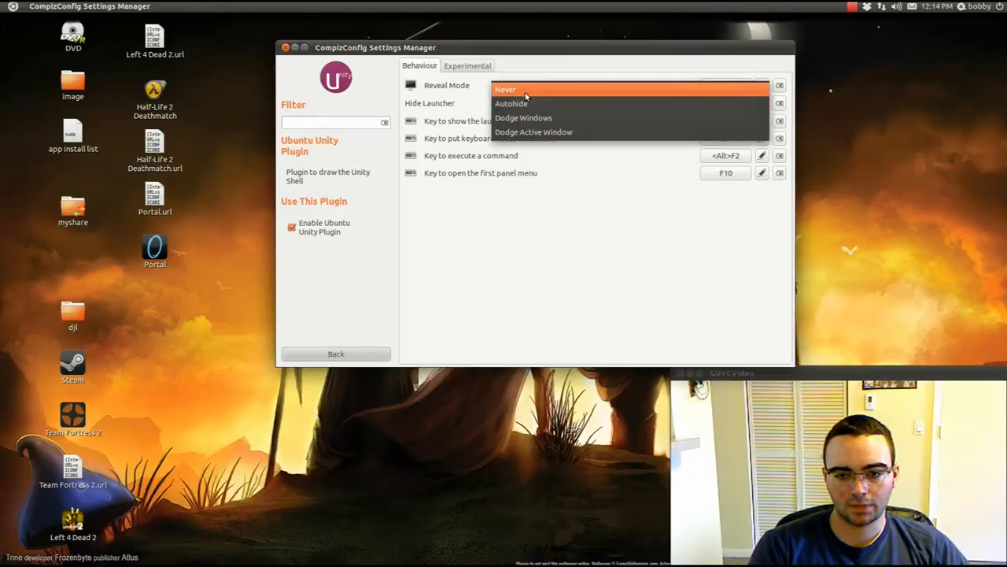
left_click(504, 88)
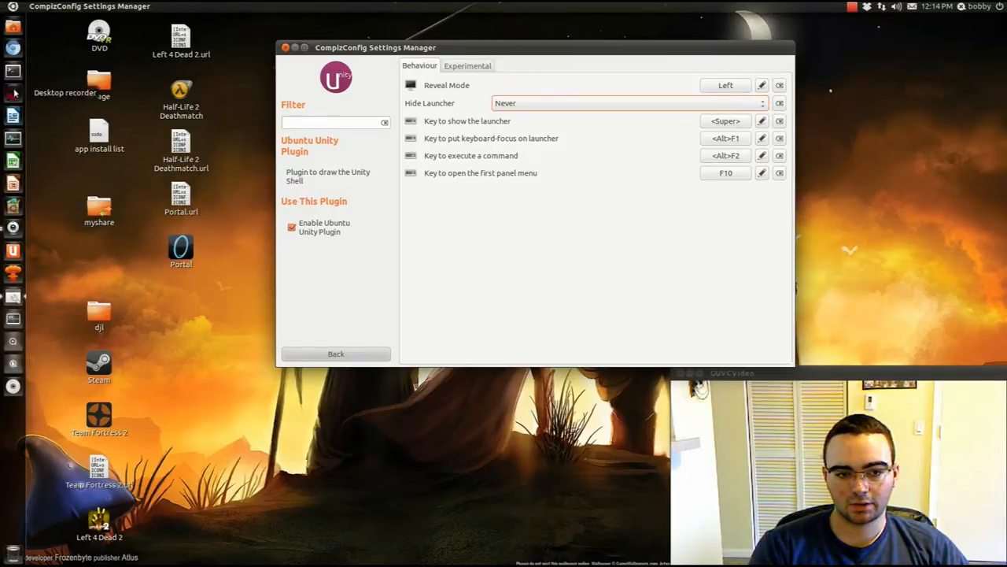
mouse_move(12, 182)
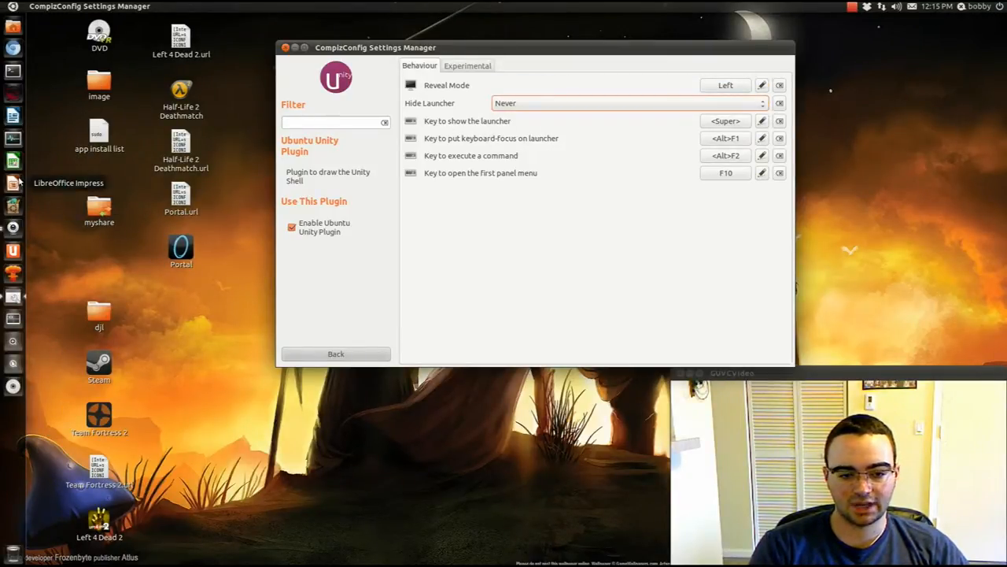
left_click(626, 104)
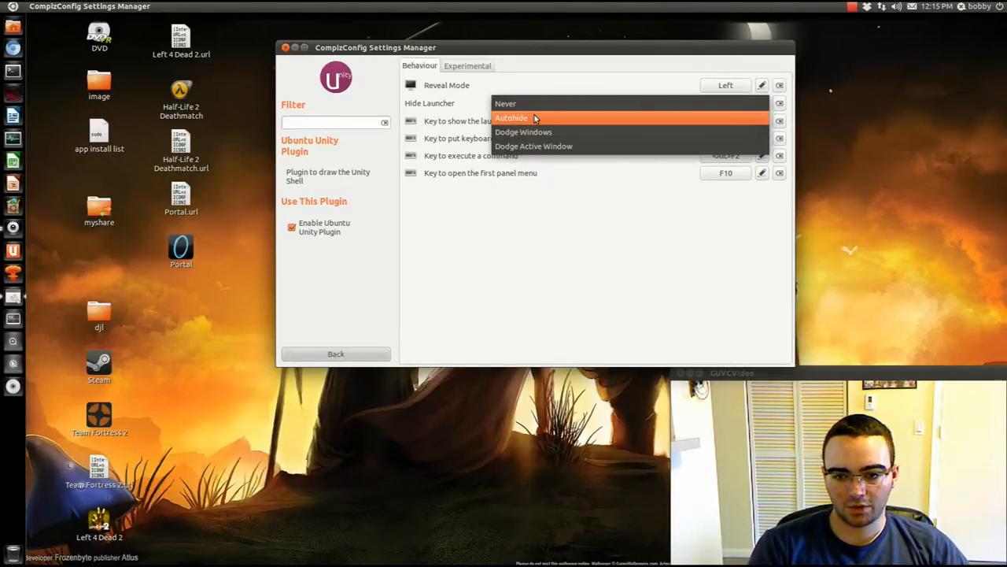
left_click(522, 133)
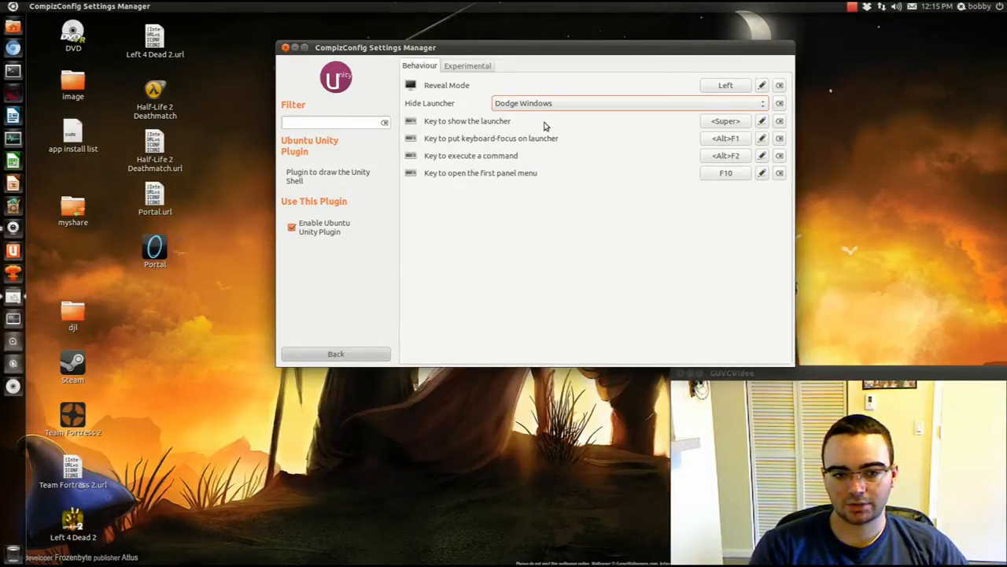
Set Hide Launcher to Autohide and test the Dash with the Super key
left_click_drag(535, 47, 417, 47)
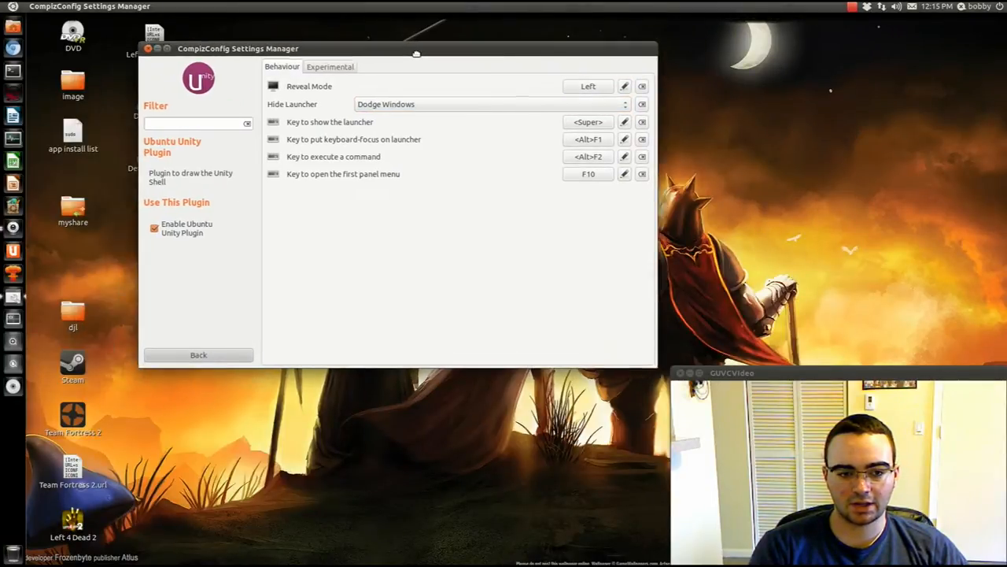
left_click(491, 104)
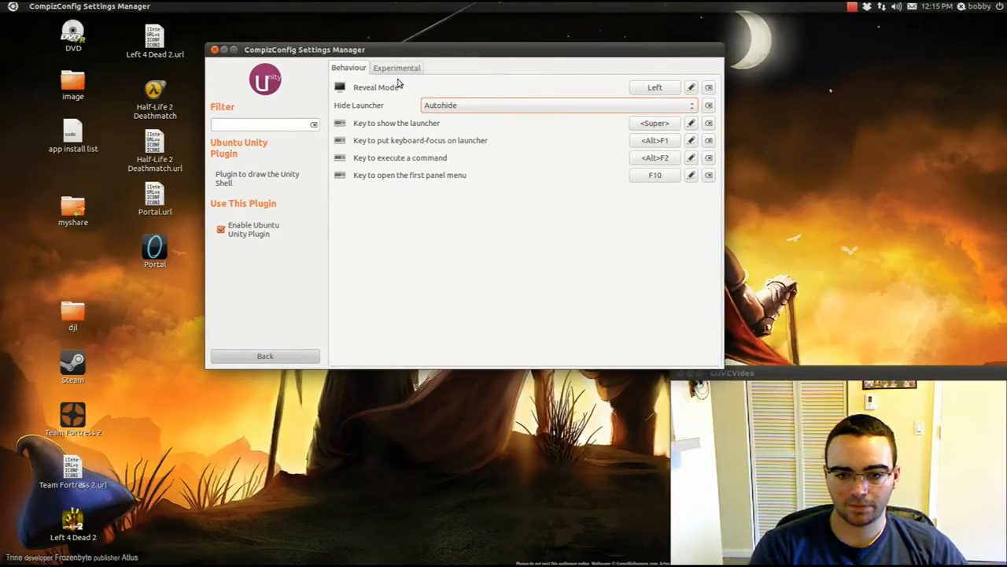
mouse_move(649, 129)
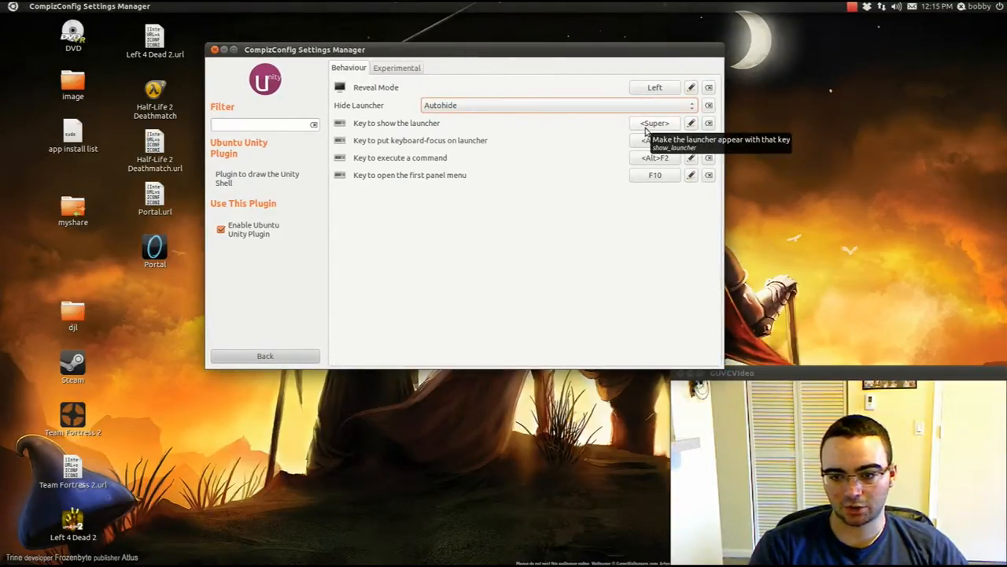
key("Super")
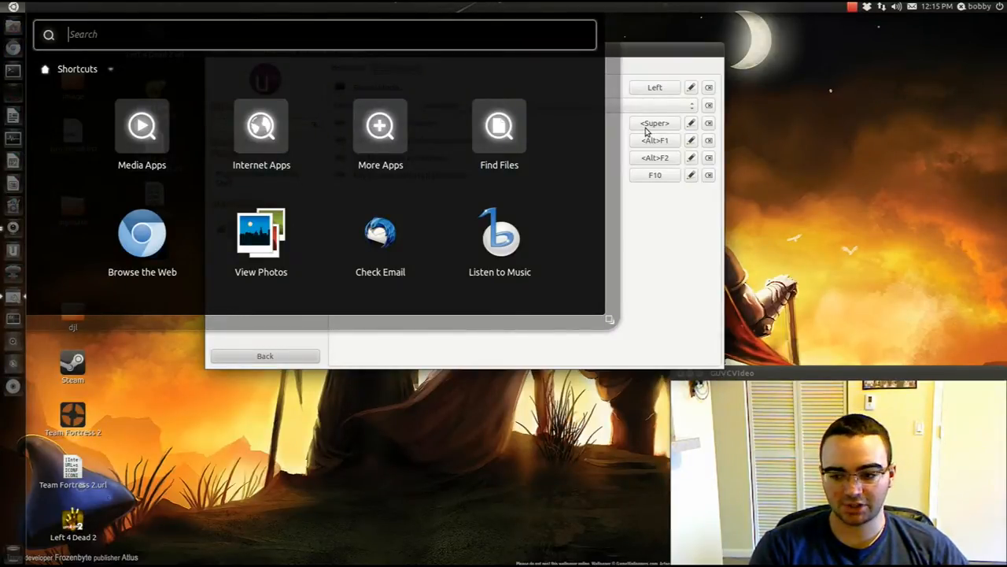
mouse_move(123, 177)
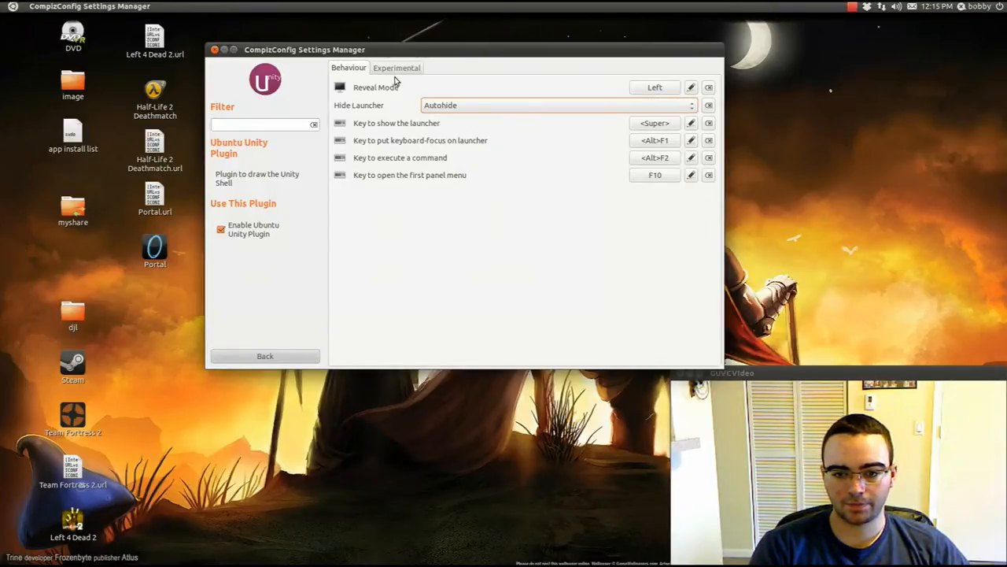
Revisit the Behaviour settings to set launcher hiding to Dodge Windows, then return to Experimental
left_click(397, 66)
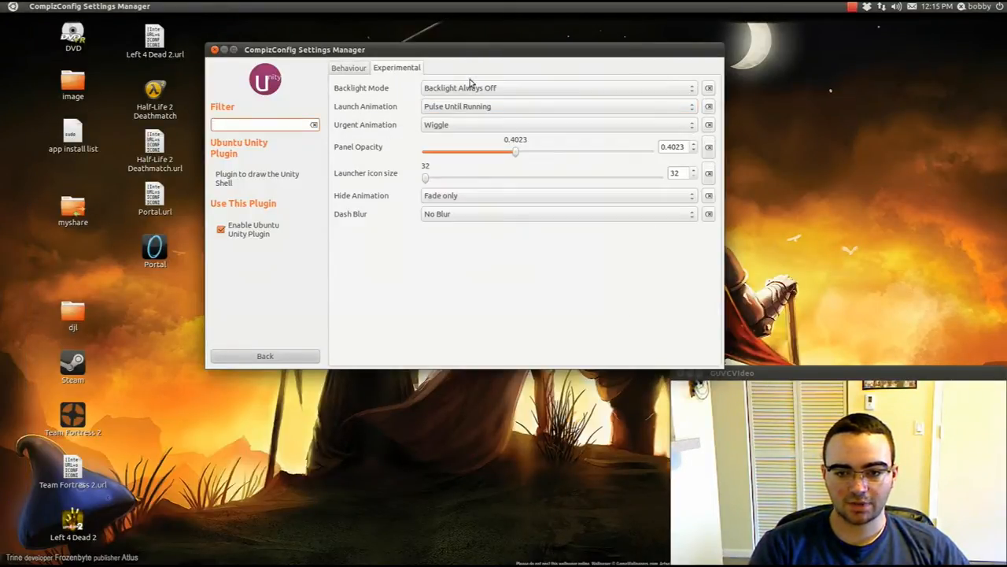
left_click(554, 88)
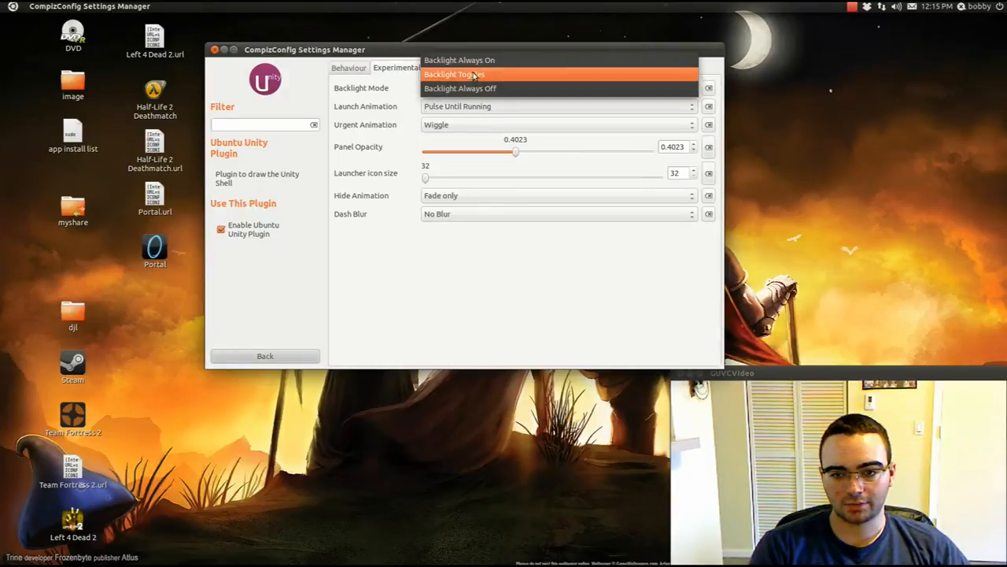
left_click(349, 67)
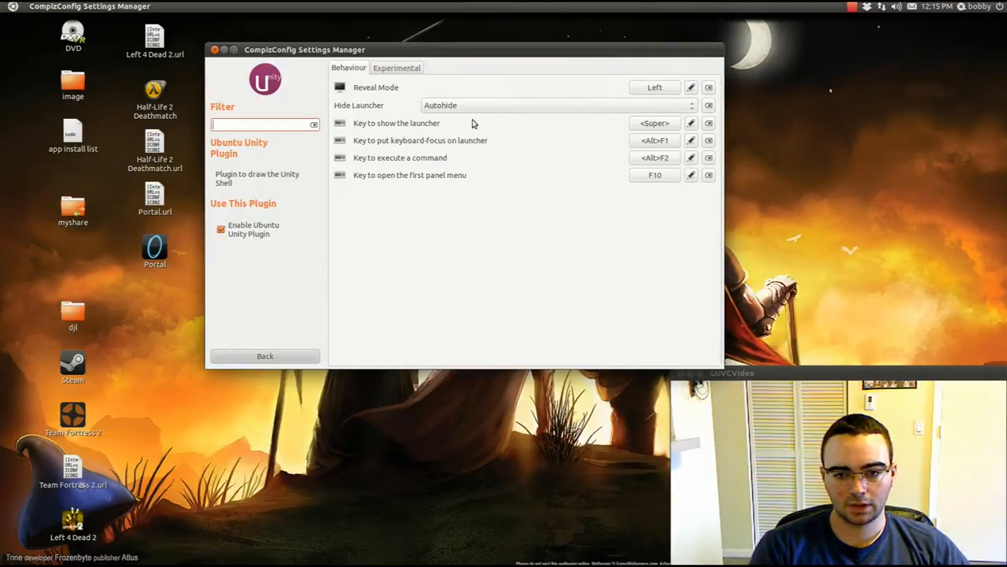
left_click(551, 104)
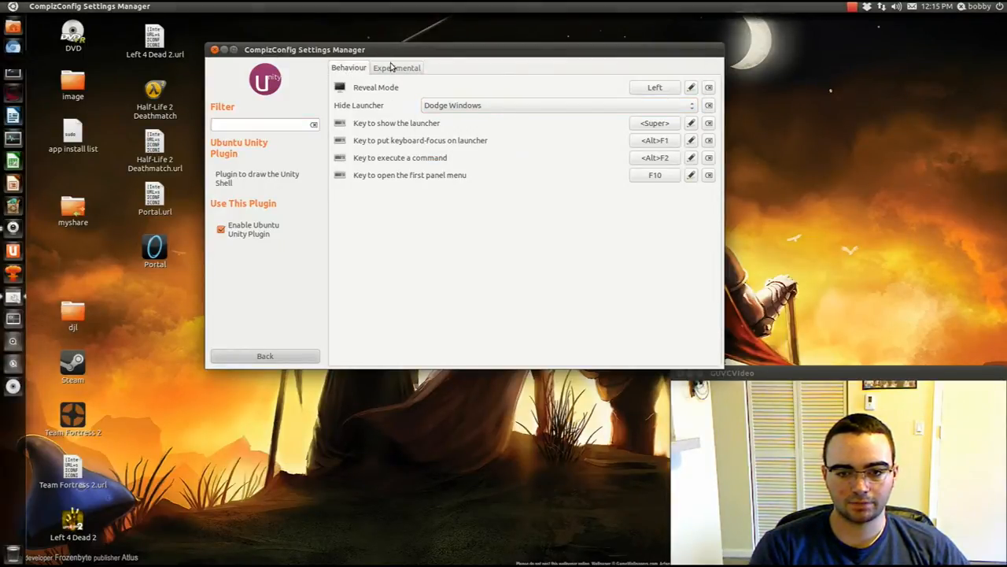
left_click(397, 66)
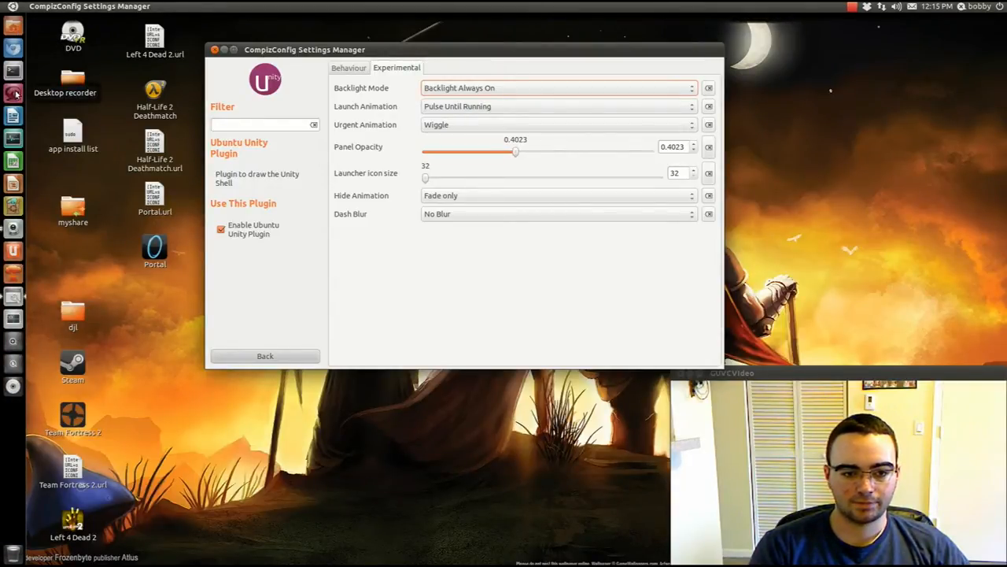
Set Backlight Mode to Backlight Always Off, keeping Wiggle as the urgent animation
left_click(557, 88)
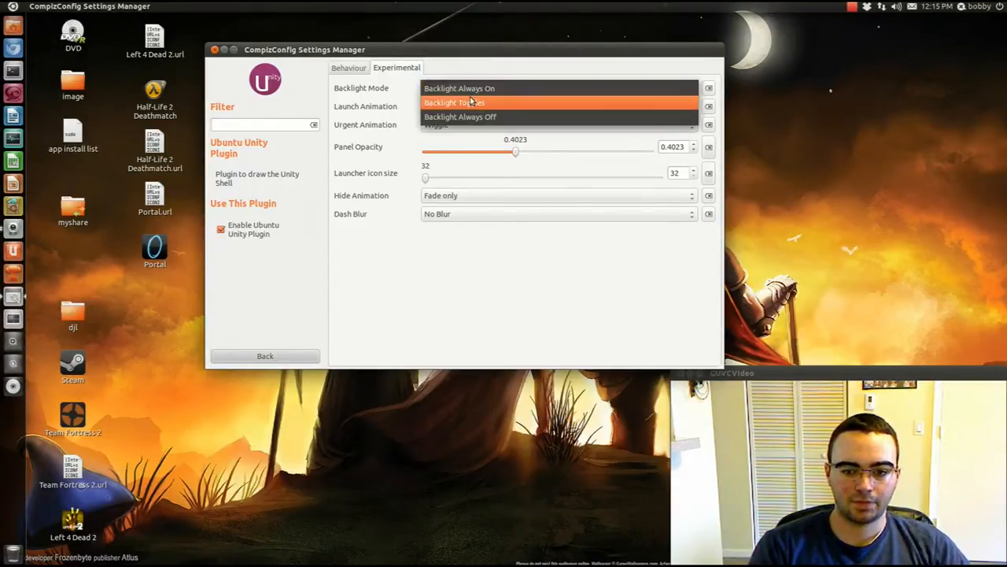
left_click(453, 103)
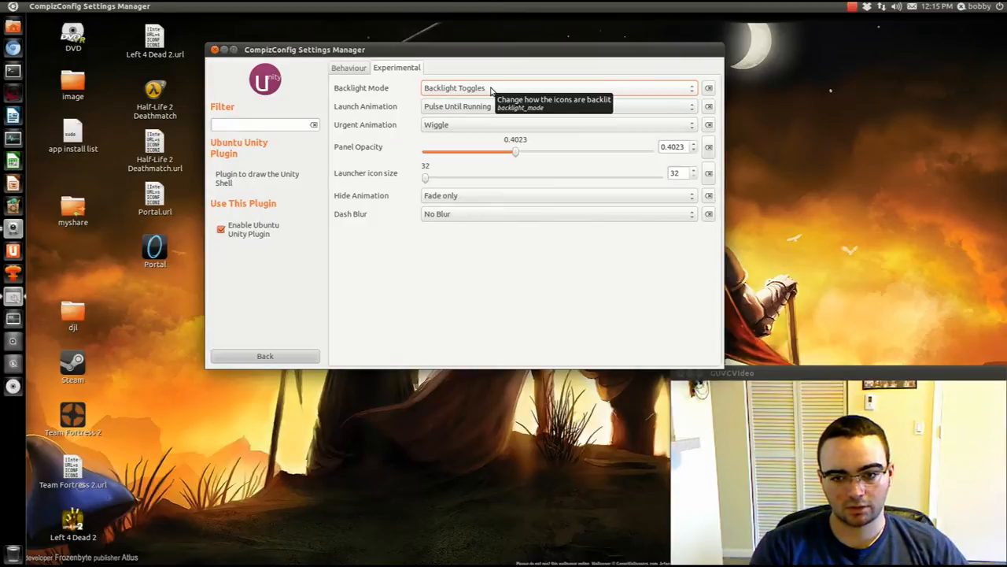
left_click(554, 88)
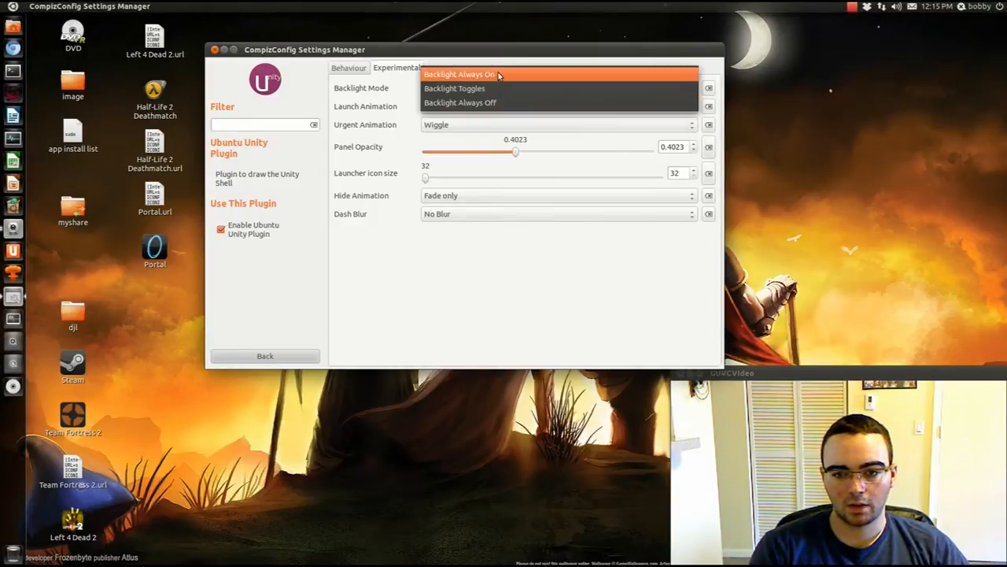
left_click(460, 102)
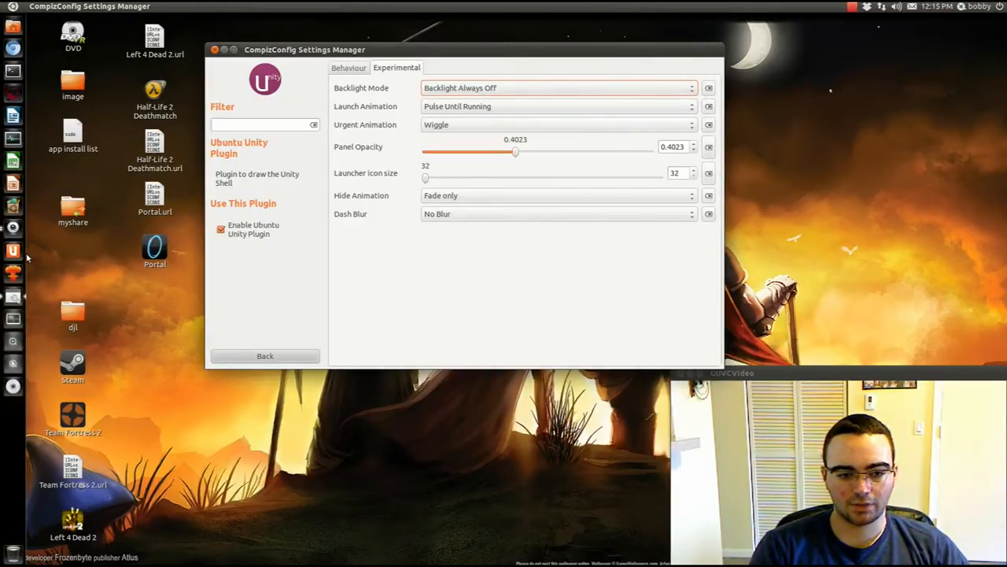
mouse_move(12, 228)
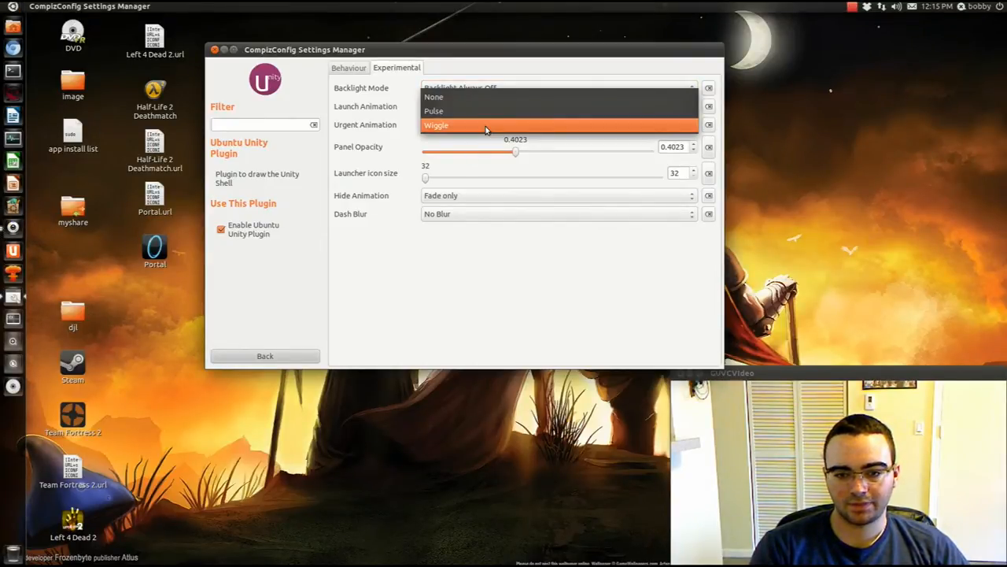
left_click(436, 124)
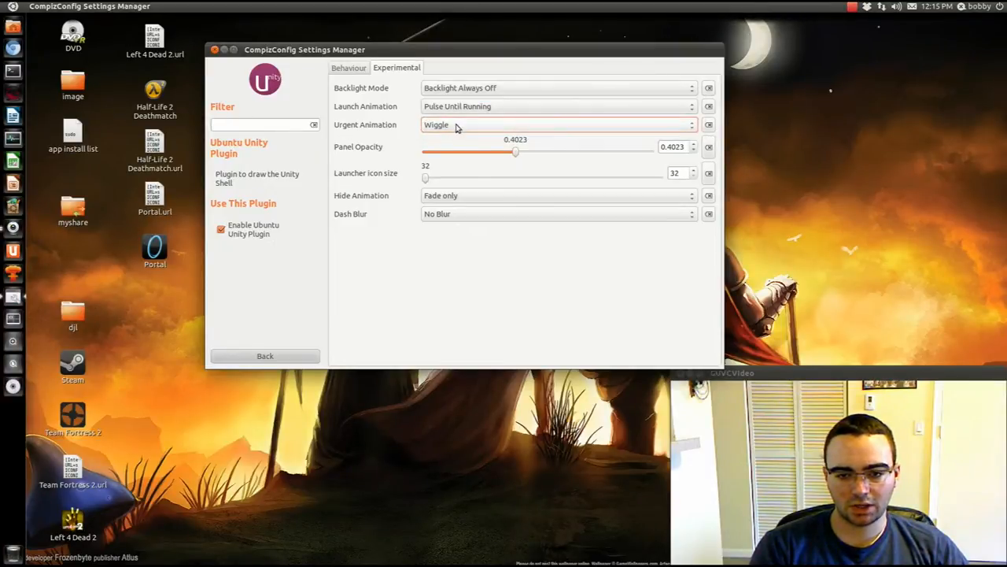
mouse_move(444, 129)
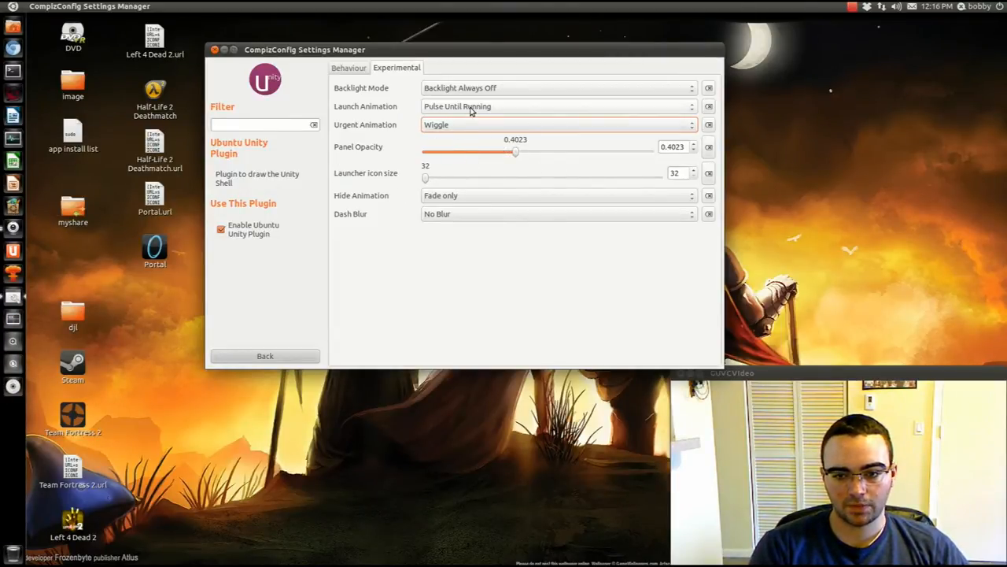
left_click(554, 108)
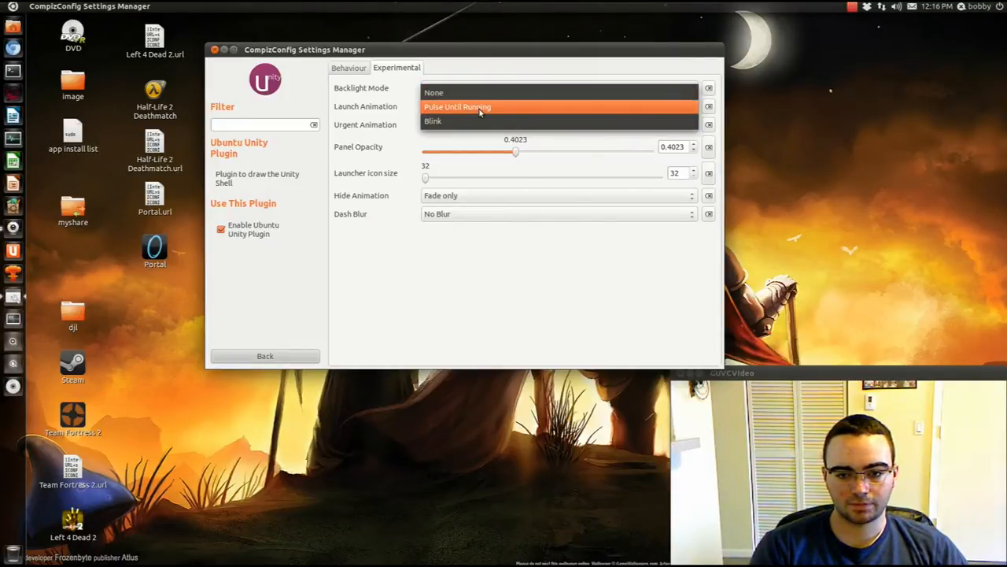
left_click(480, 107)
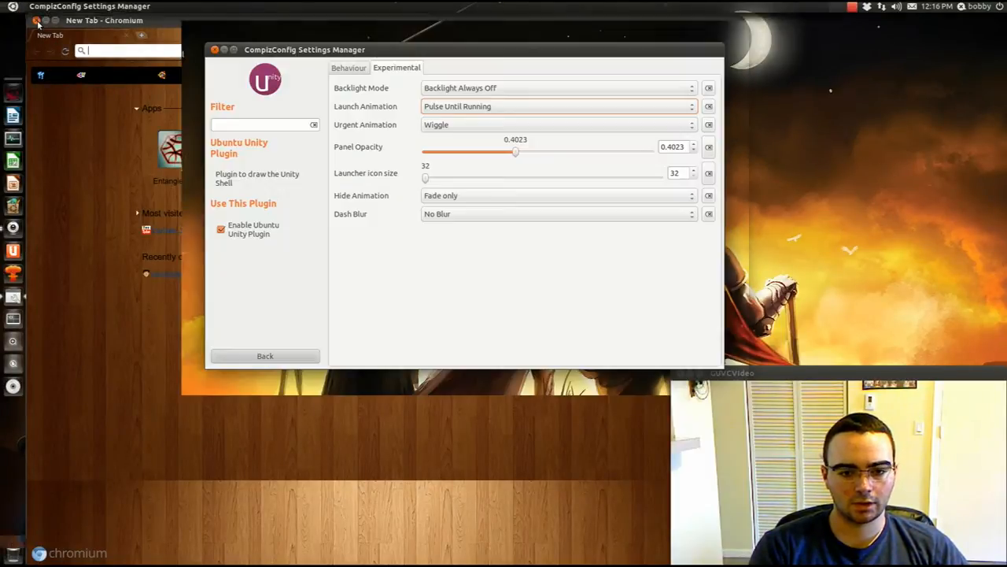
left_click(557, 107)
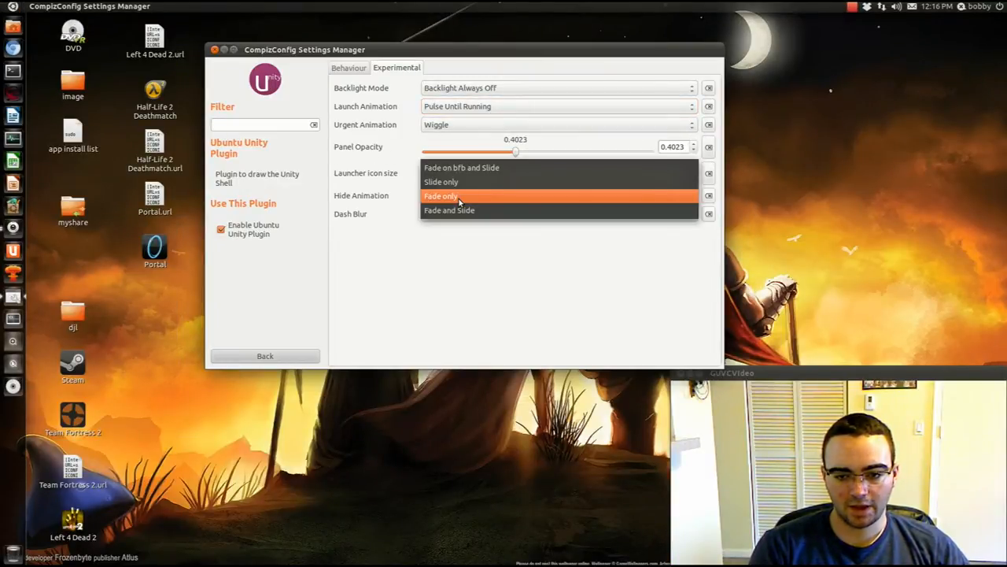
left_click(440, 182)
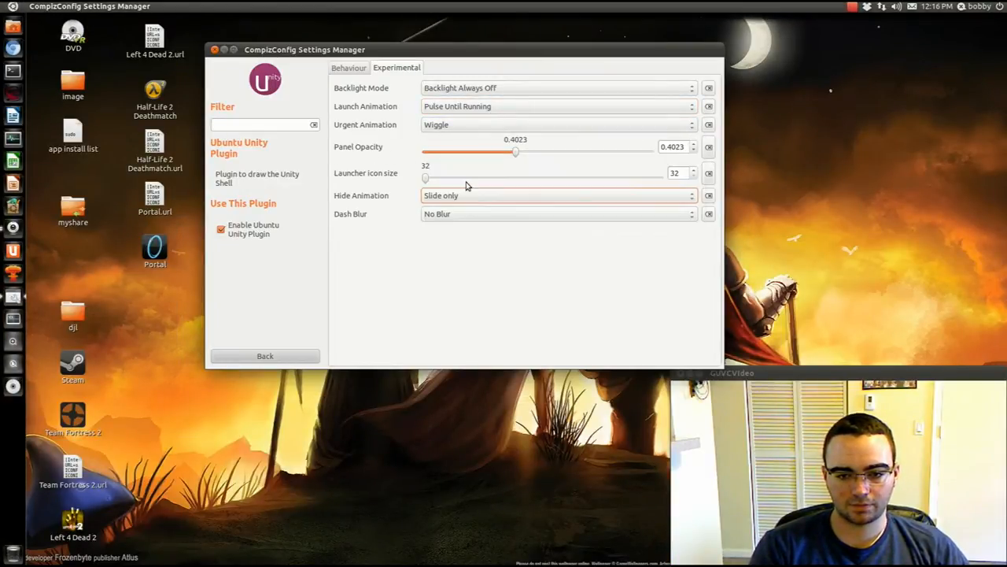
left_click(349, 66)
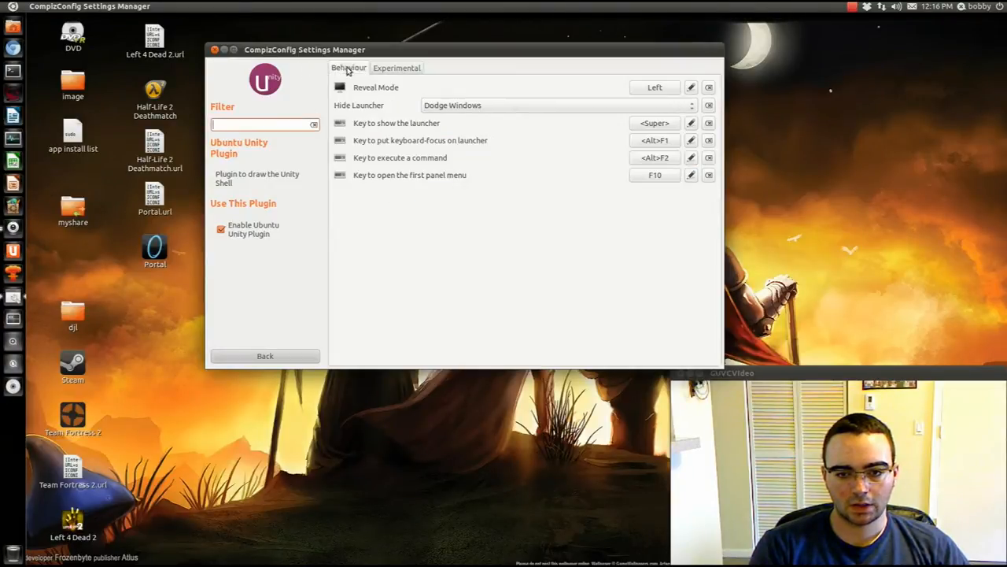
left_click(397, 66)
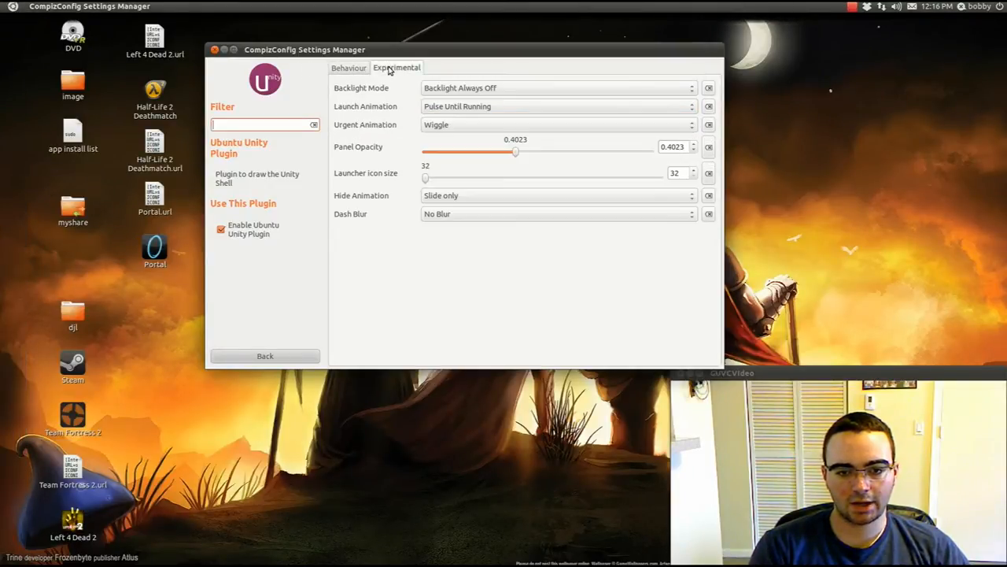
left_click(557, 195)
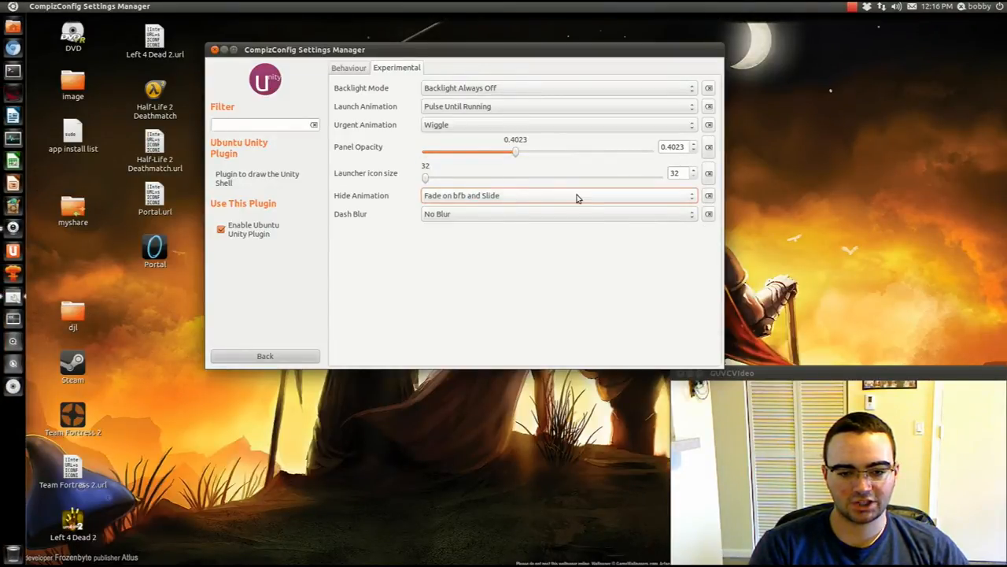
left_click(554, 195)
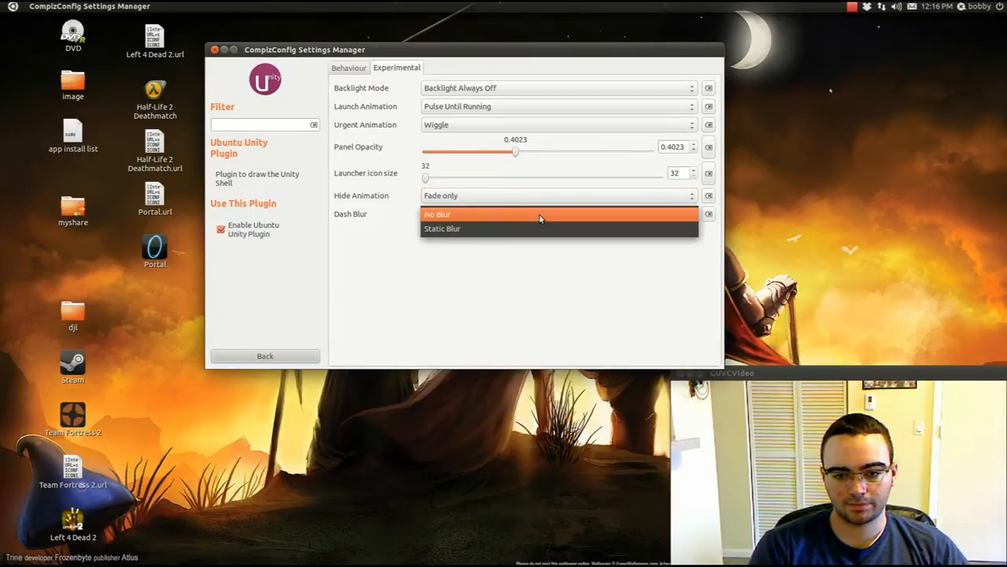
Keep Dash Blur at No Blur, dismiss the preview and go back to the plugin overview
left_click(442, 228)
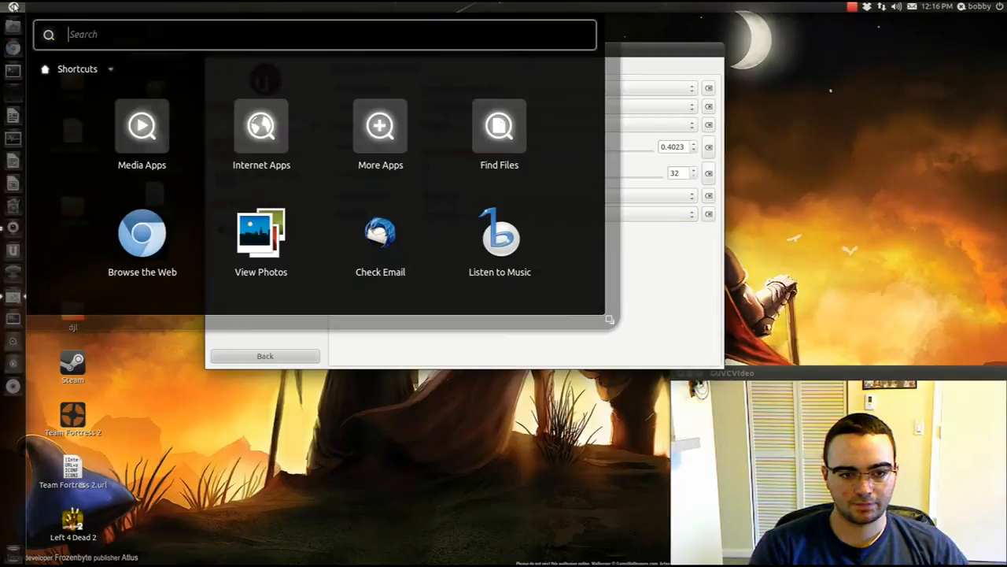
left_click(379, 126)
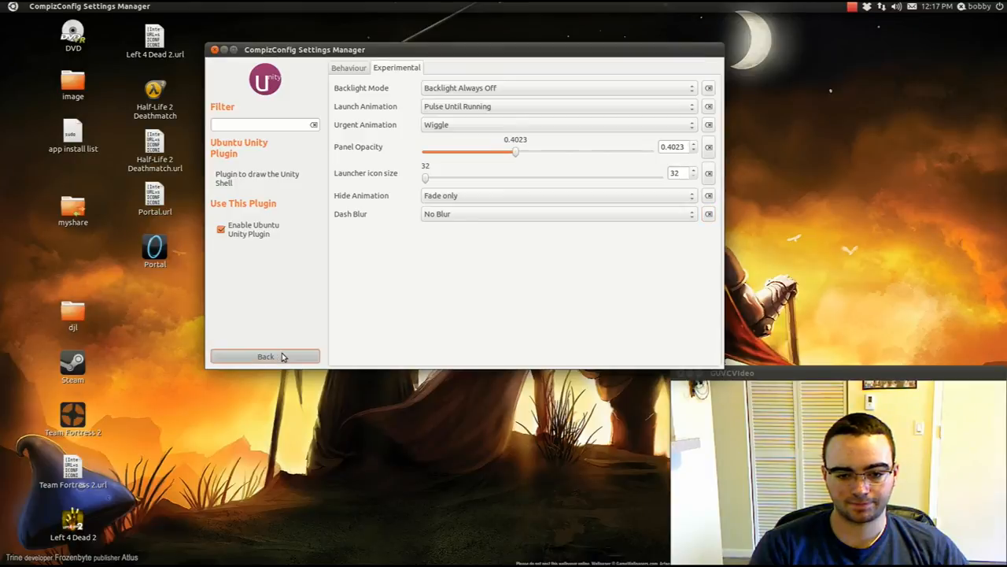
left_click(264, 355)
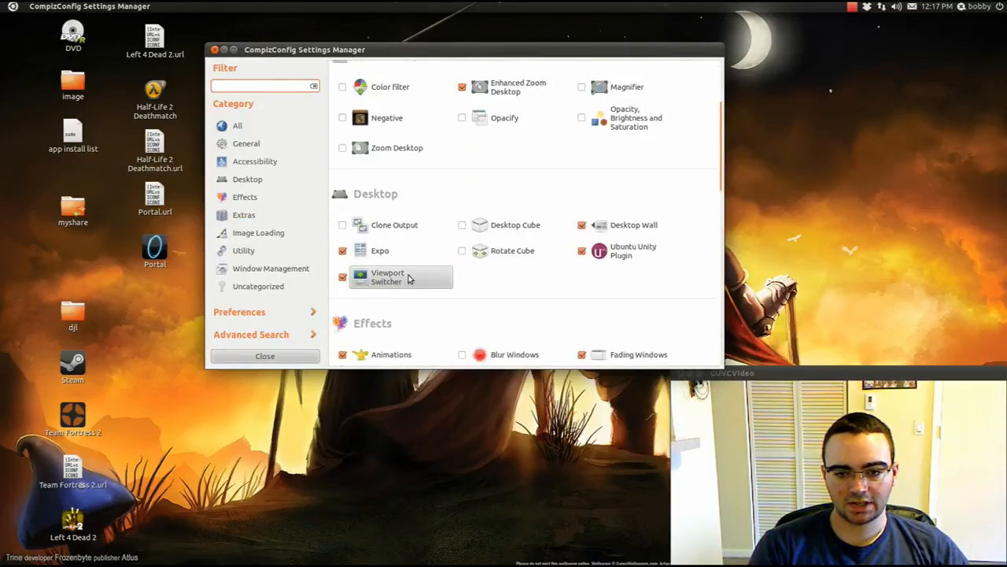